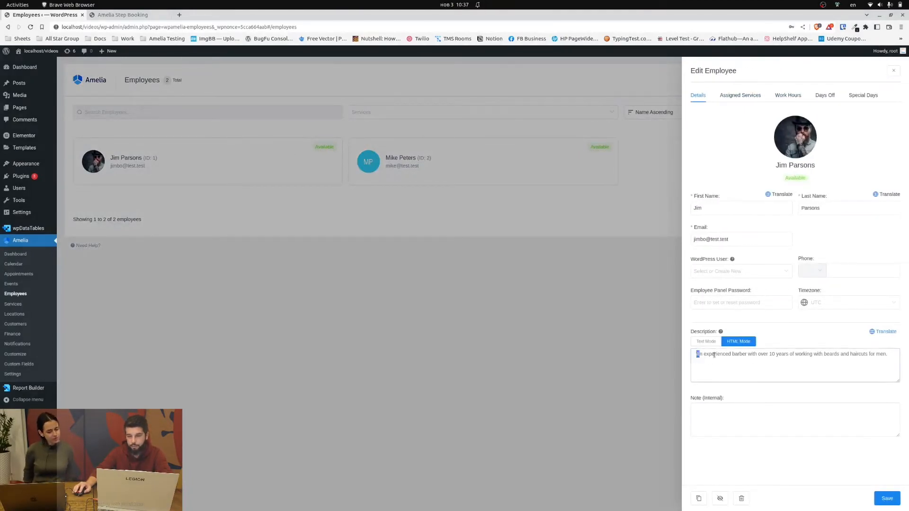
- Select Jim Parsons's full description text and leave the Edit Employee panel
triple_click(789, 354)
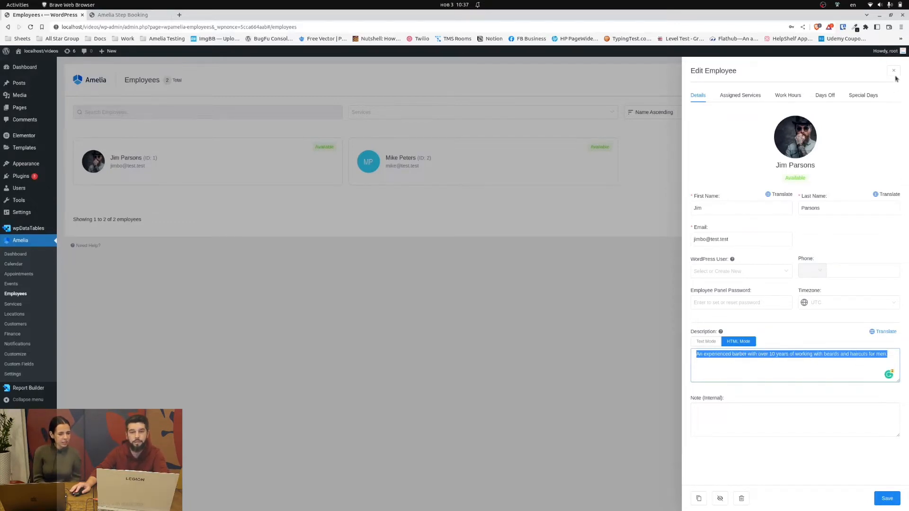
left_click(122, 14)
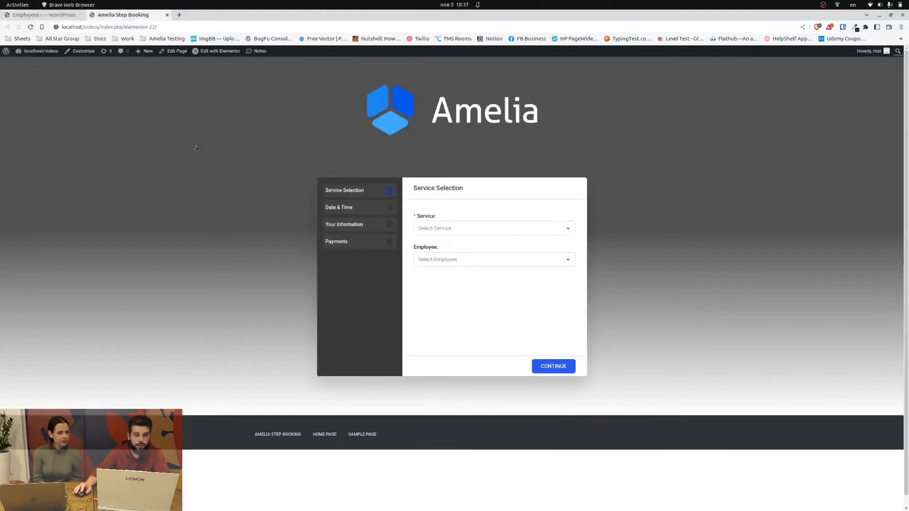
mouse_move(478, 261)
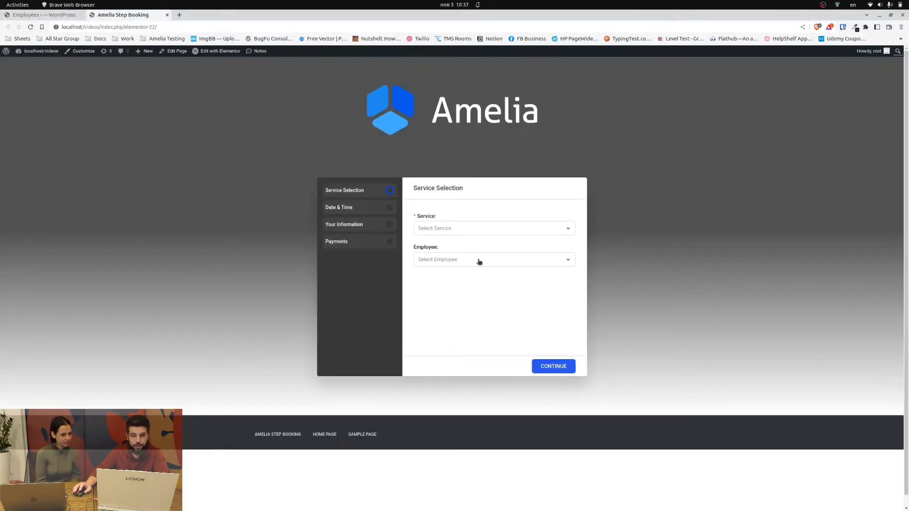
left_click(494, 259)
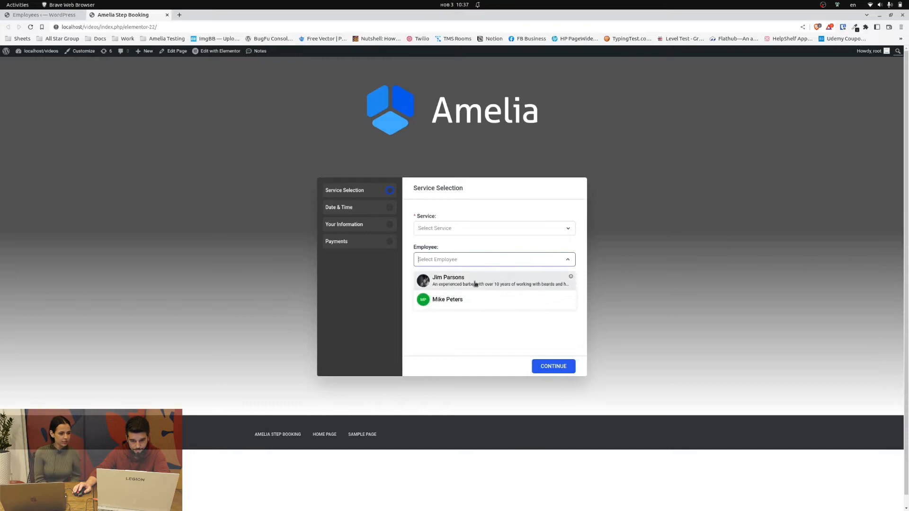
mouse_move(437, 289)
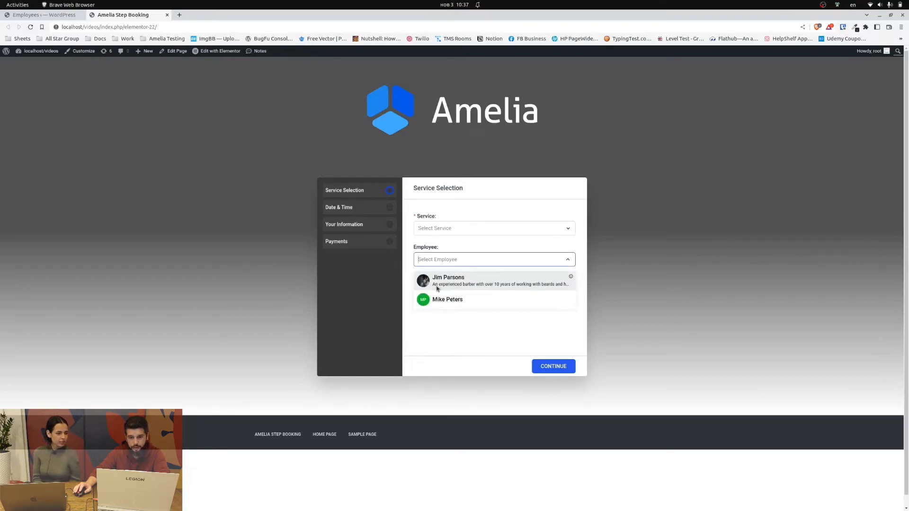
mouse_move(551, 290)
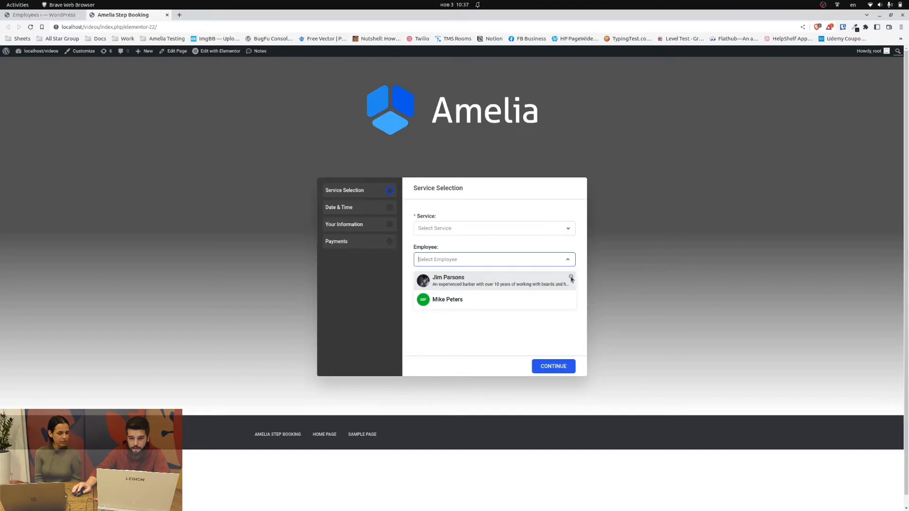
left_click(570, 279)
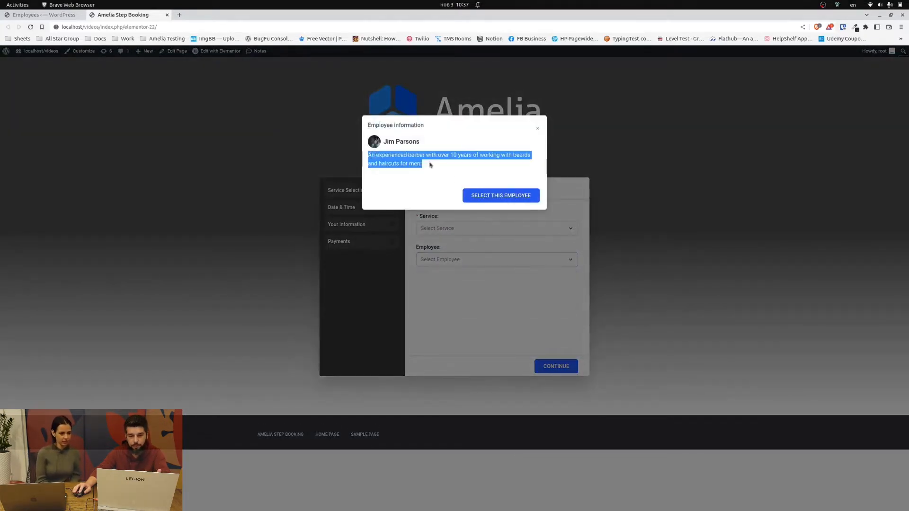
left_click(536, 128)
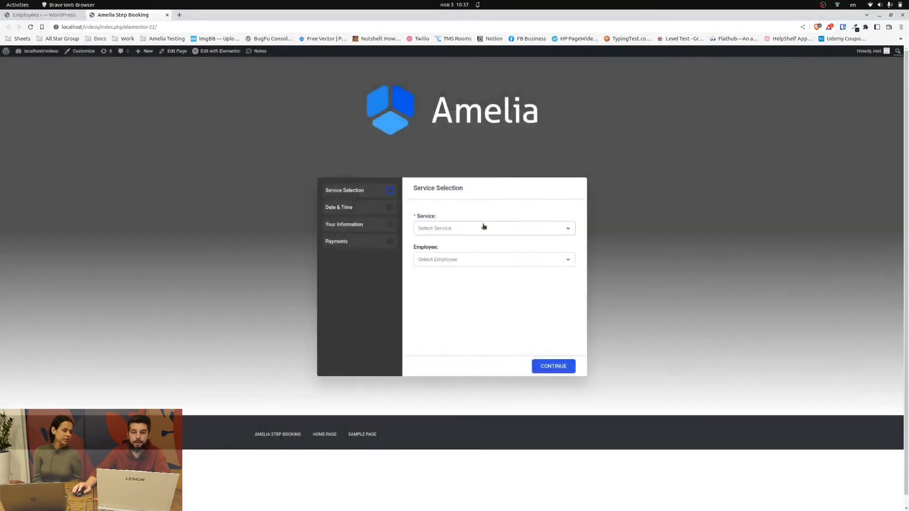
- Choose Beard Trim as the service and Jim Parsons, the barber with the description, as employee
left_click(493, 228)
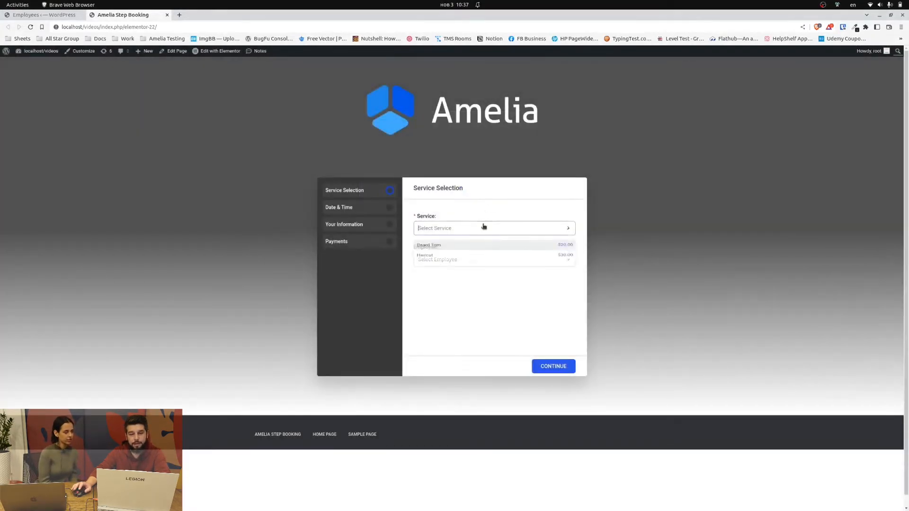
left_click(429, 245)
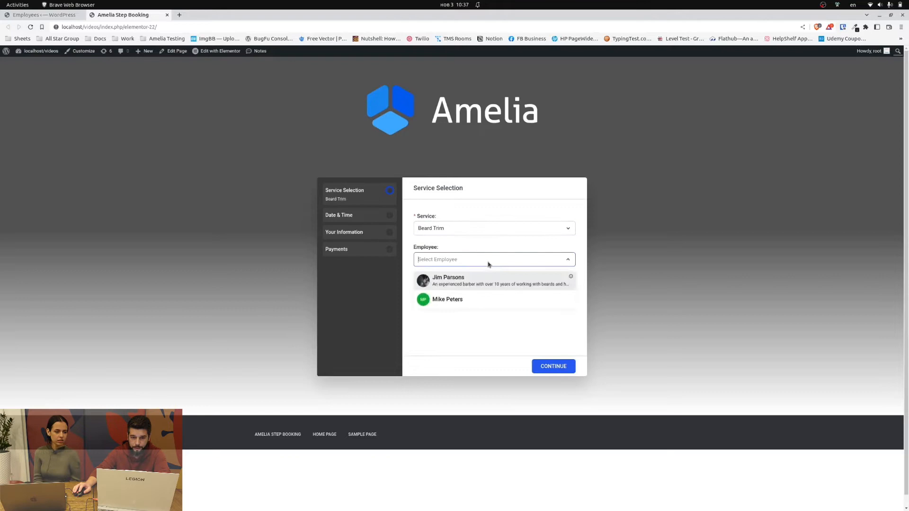
left_click(448, 277)
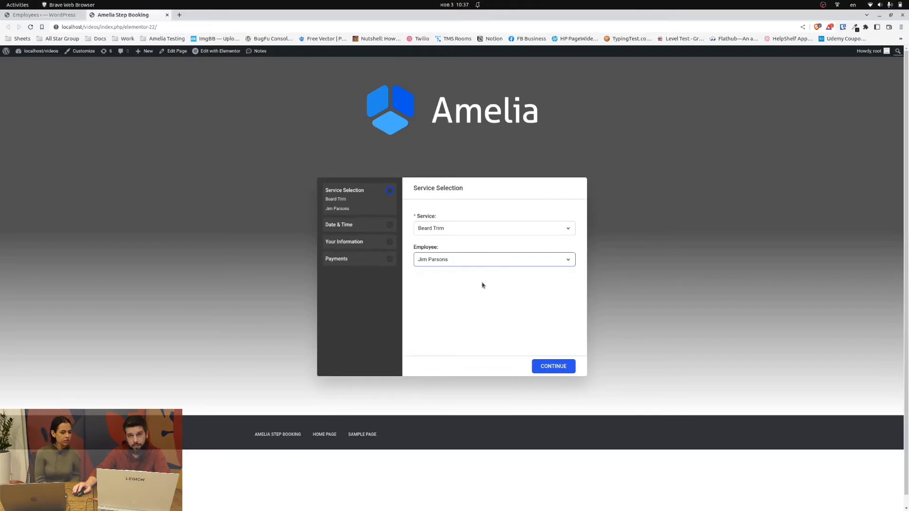
mouse_move(485, 279)
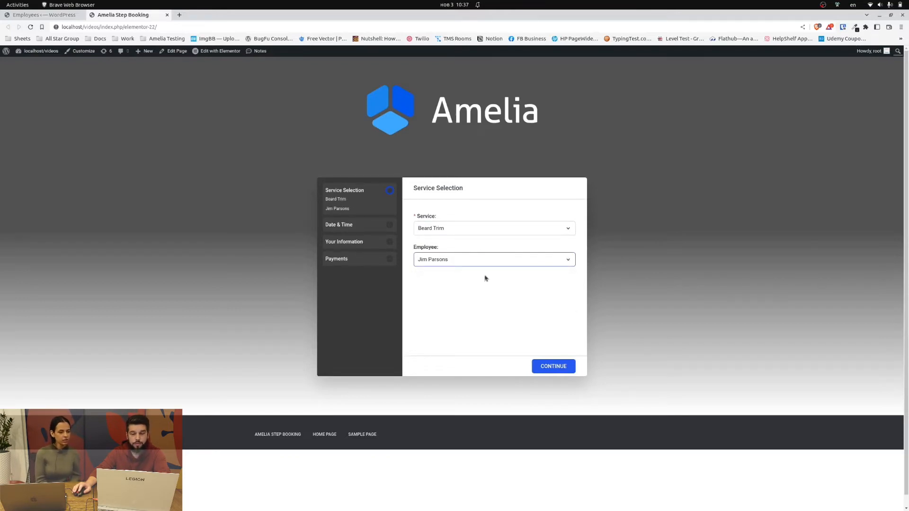
mouse_move(450, 254)
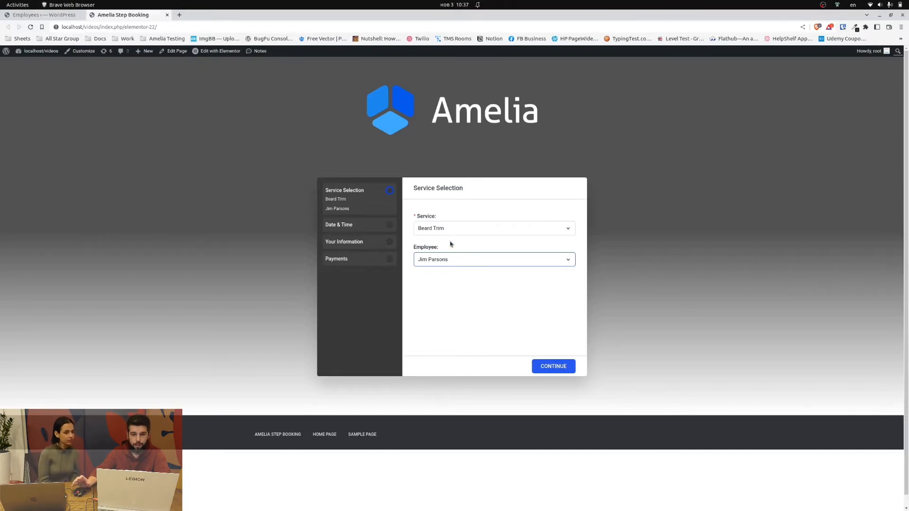
mouse_move(457, 250)
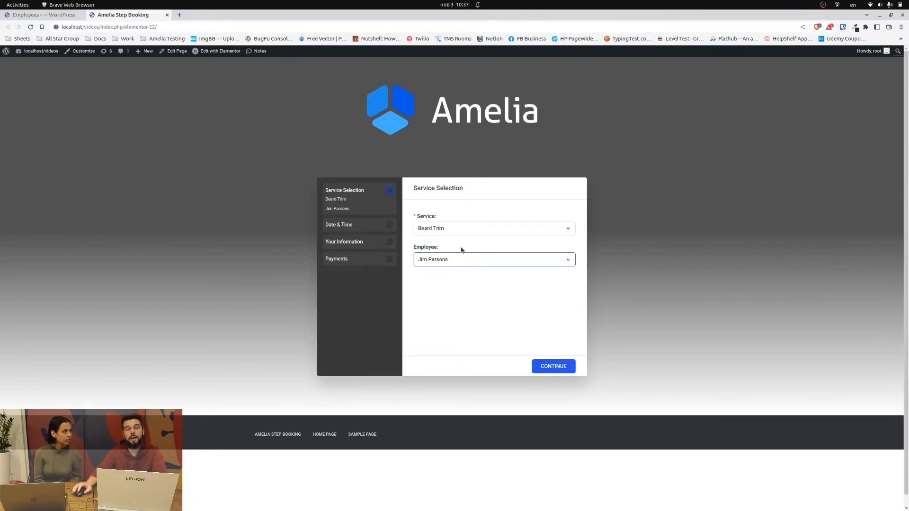
- Reopen the employee choices to view the description again and keep Jim Parsons selected
left_click(493, 229)
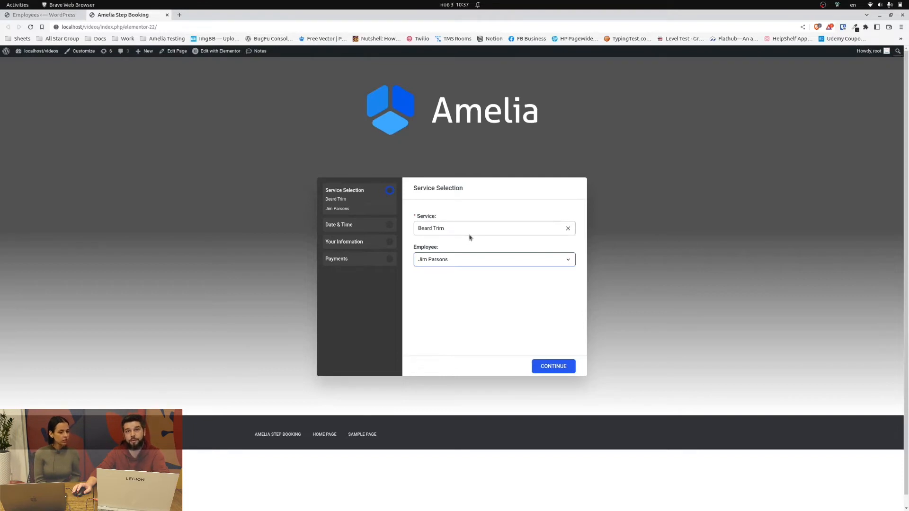
mouse_move(476, 234)
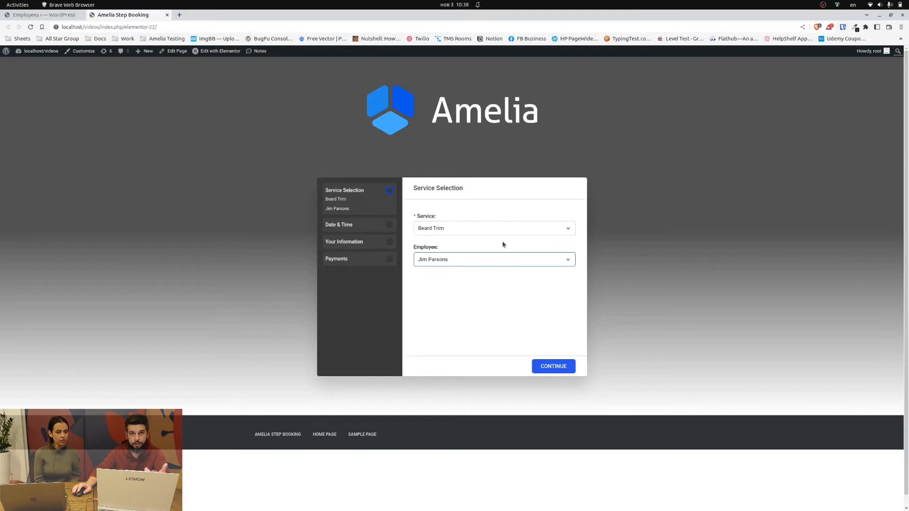
left_click(493, 260)
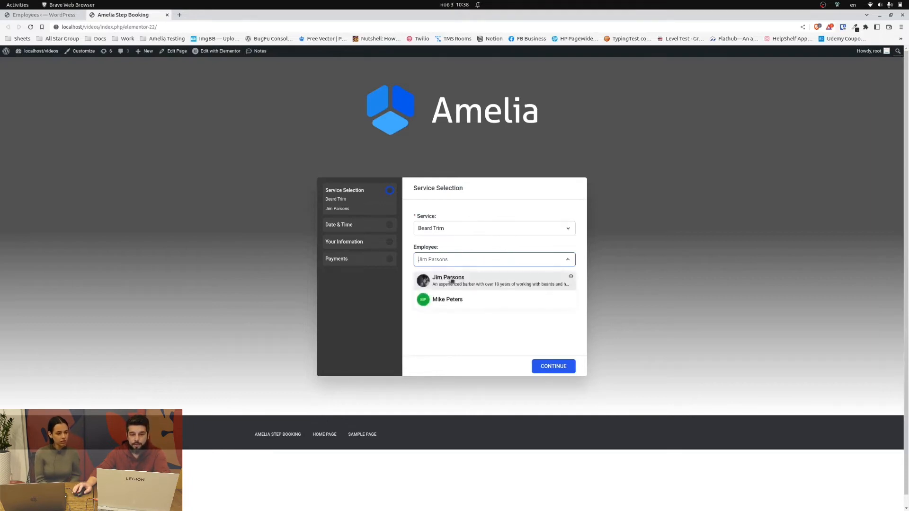
left_click(448, 280)
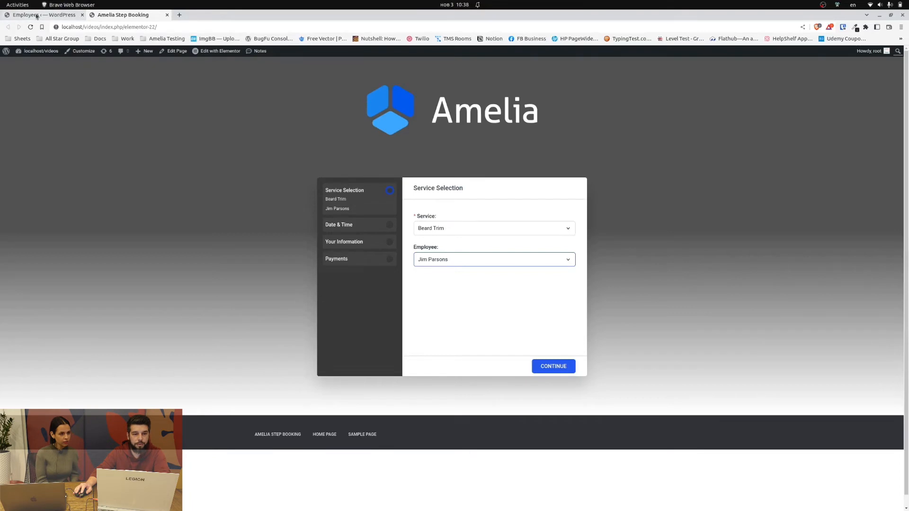
- Show the Notifications email placeholder list, now including %employee_description%, in the WordPress admin
left_click(52, 14)
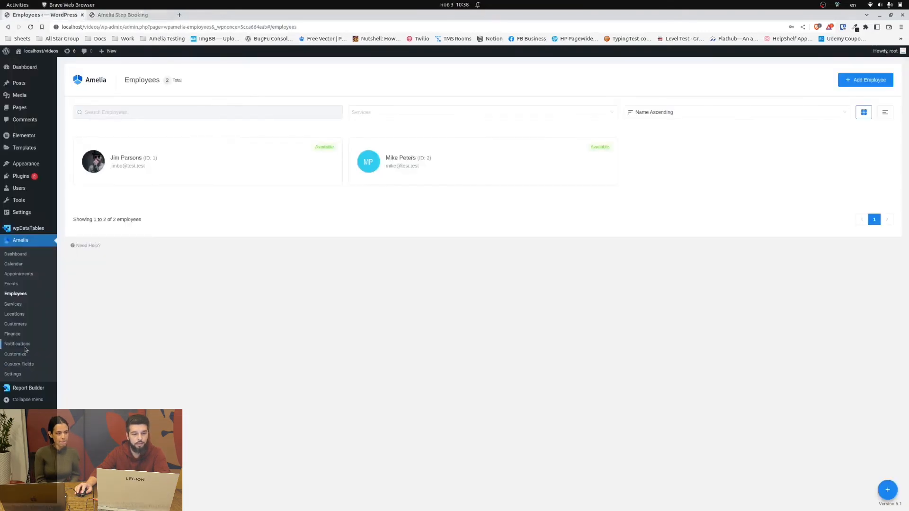
left_click(17, 343)
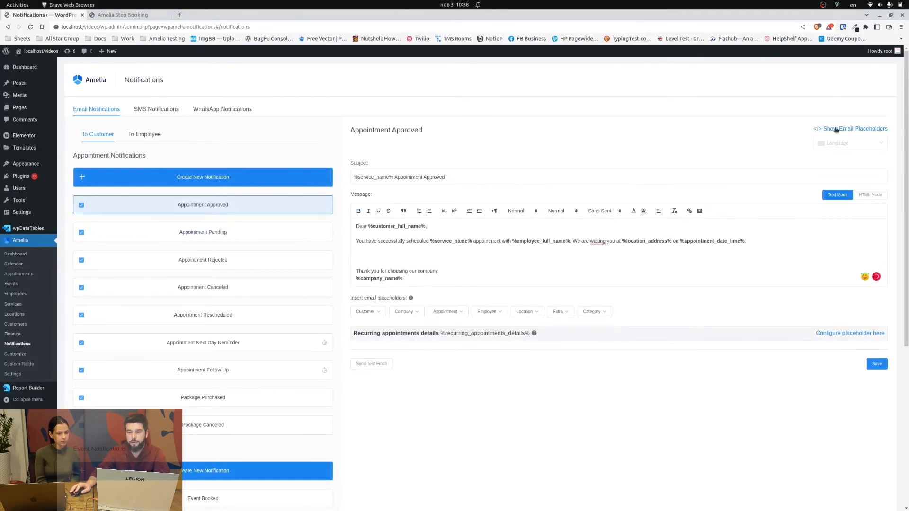
left_click(856, 128)
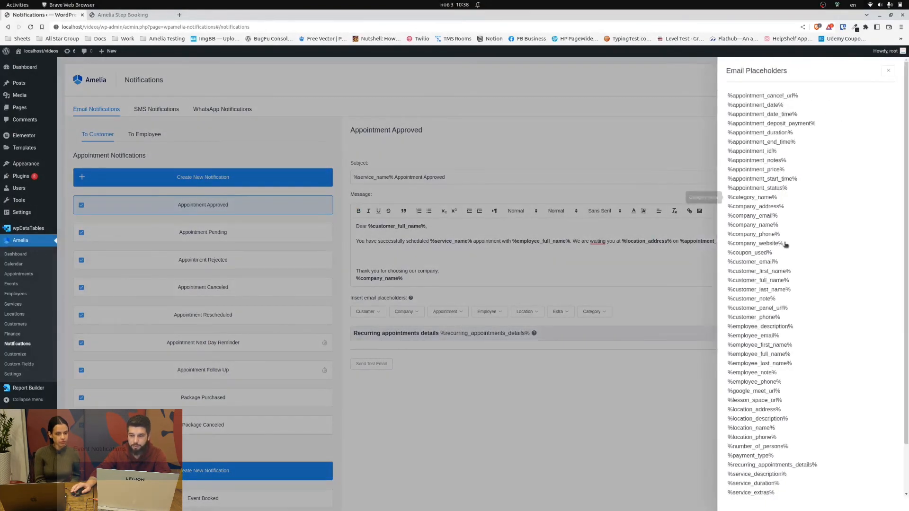
mouse_move(761, 326)
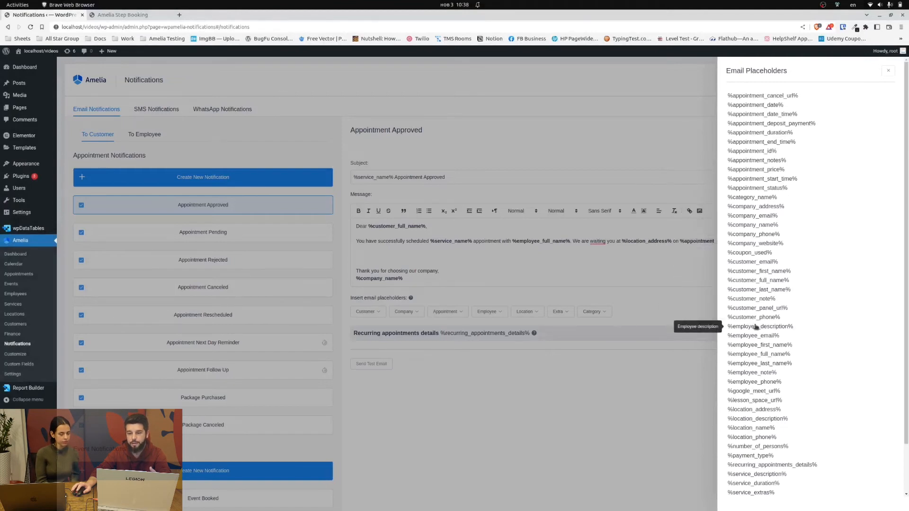